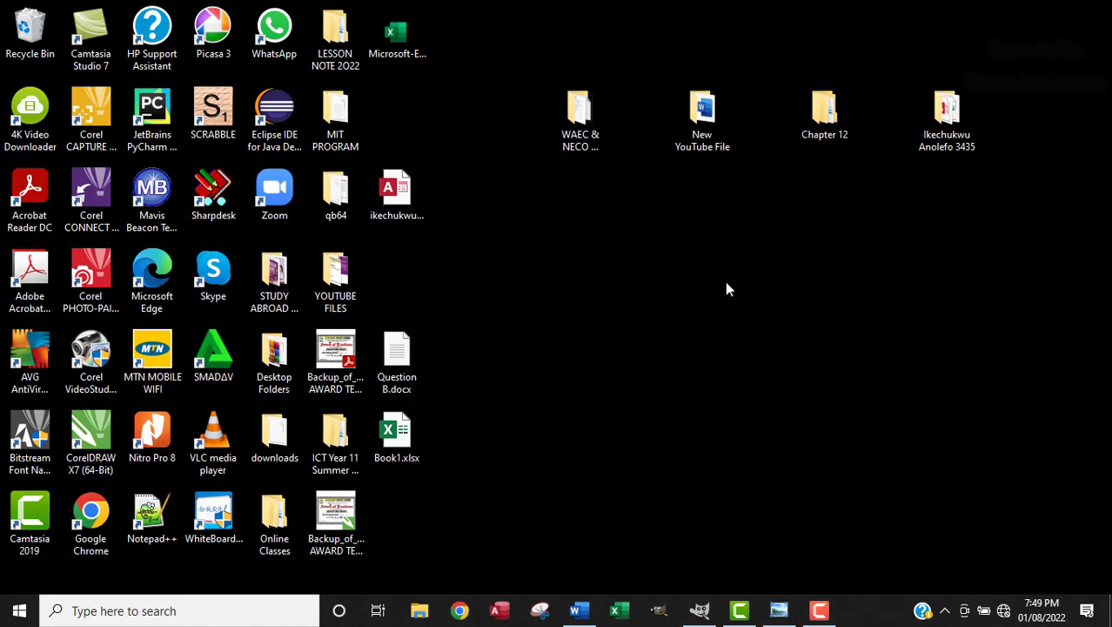
- Browse into Chapter 12 > Worked_Chapter 12 and open task12g.docx in Word
double_click(823, 108)
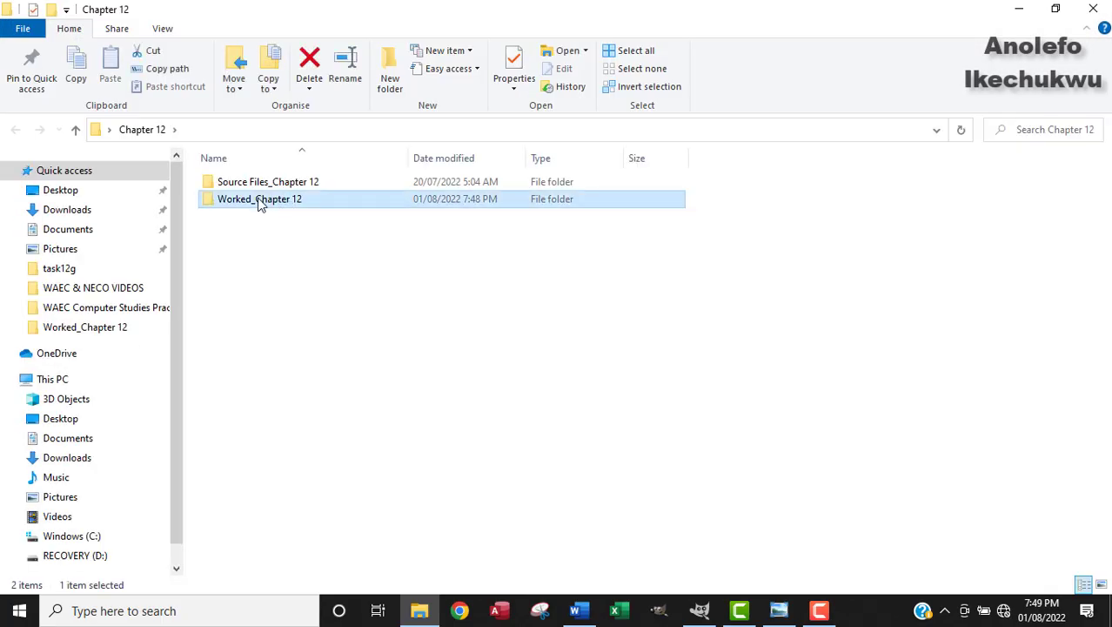
double_click(260, 199)
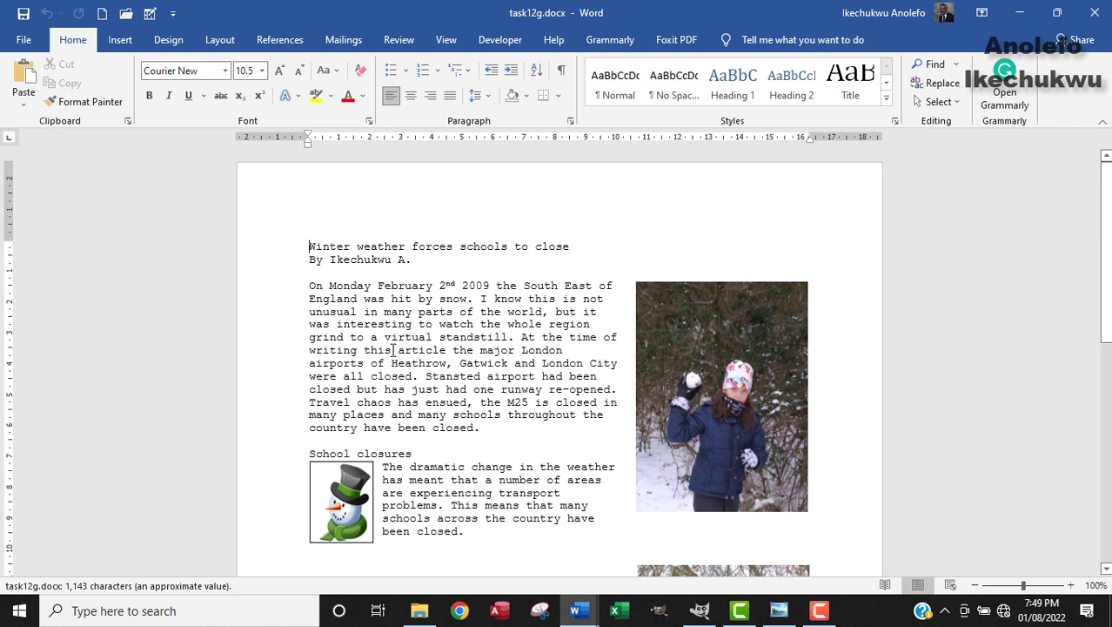
- Save the article as a new copy task12h.docx in the Worked_Chapter 12 folder
left_click(25, 39)
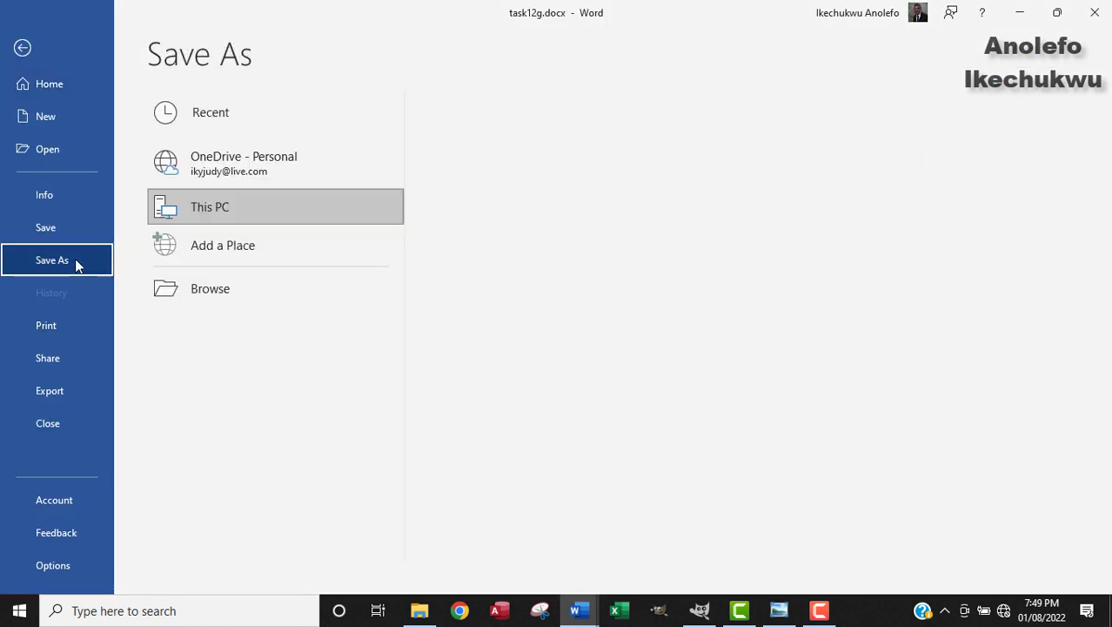
left_click(208, 206)
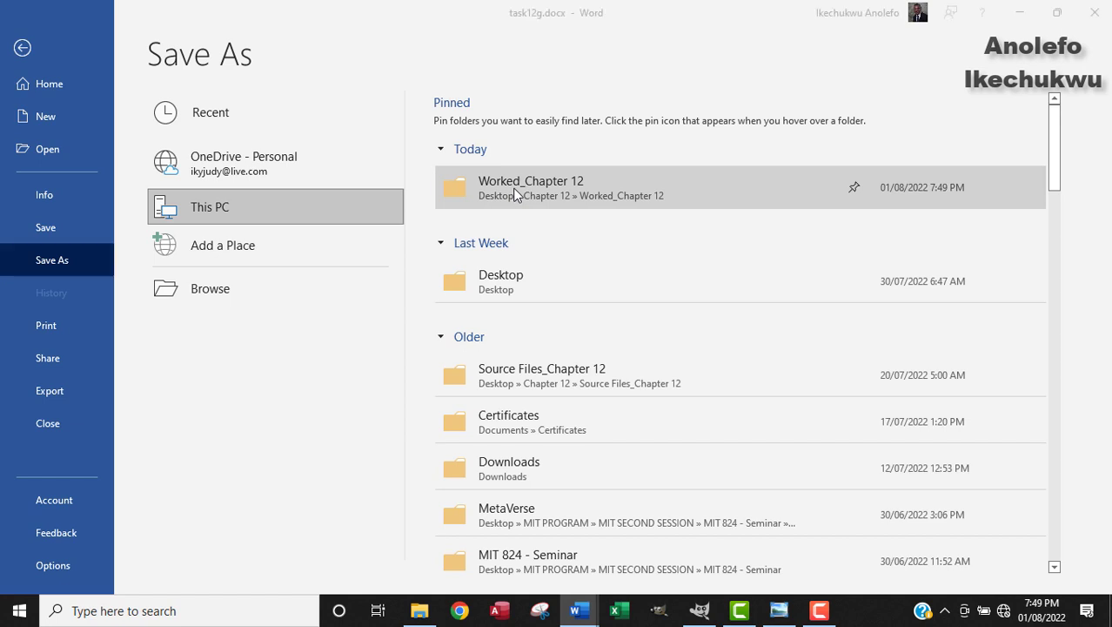
double_click(530, 188)
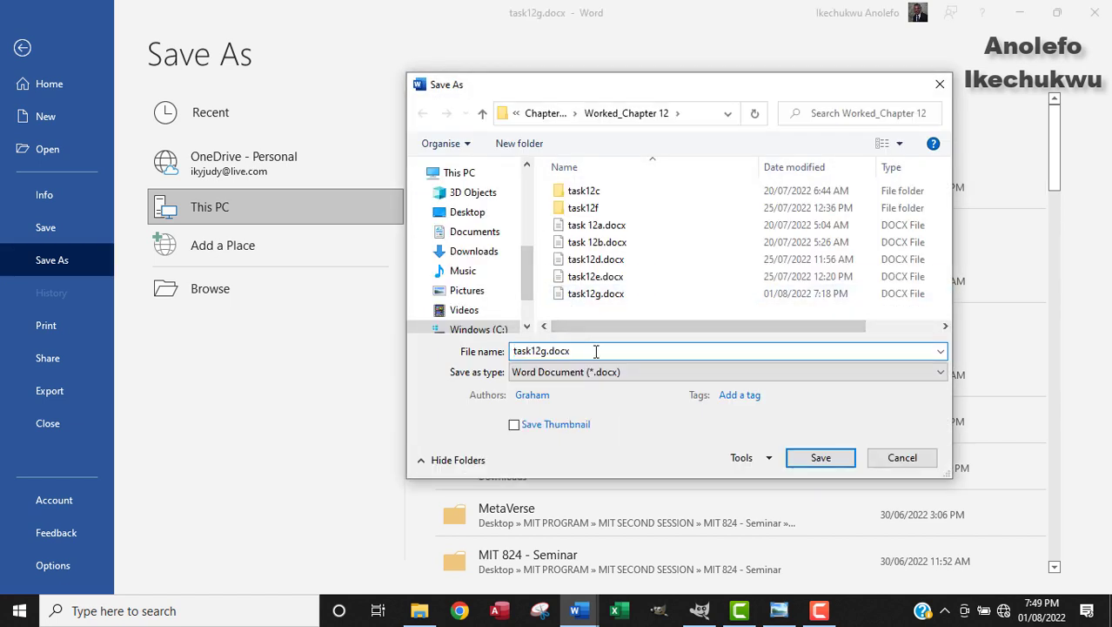
double_click(557, 352)
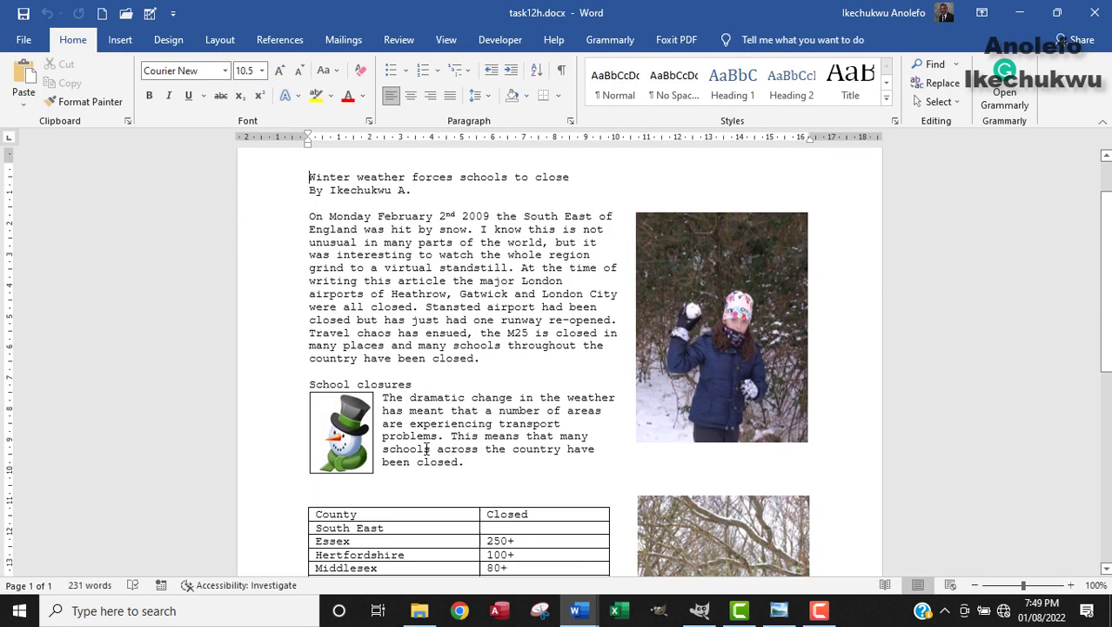
- Select the snowman clip art beside the School closures paragraph
left_click(341, 431)
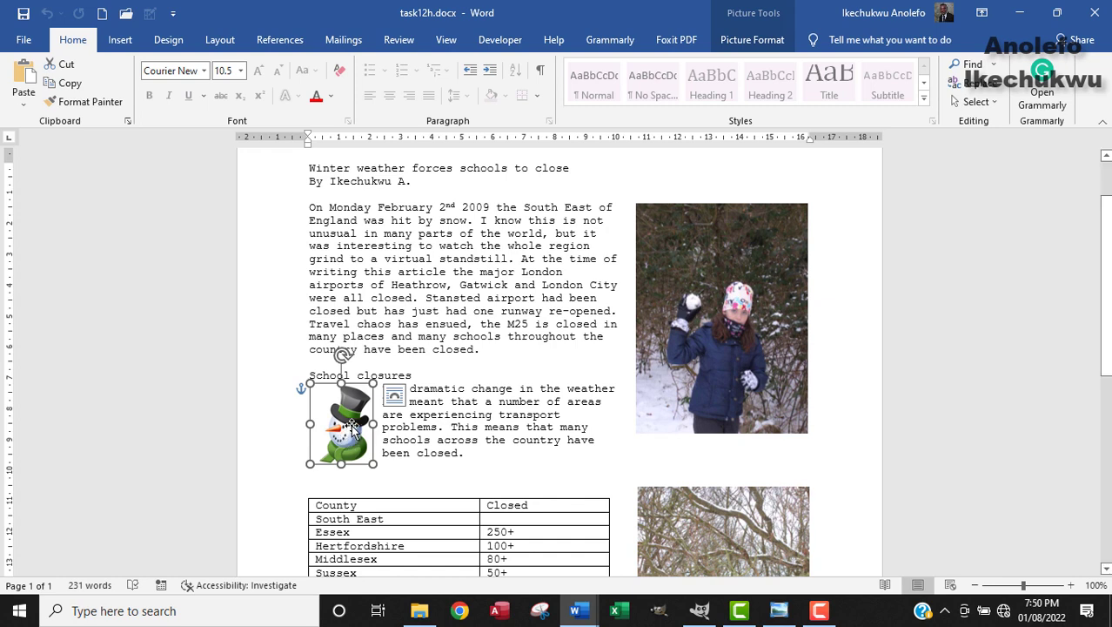
- Mirror the snowman via Format Picture 3-D Rotation with X Rotation 180°
right_click(341, 427)
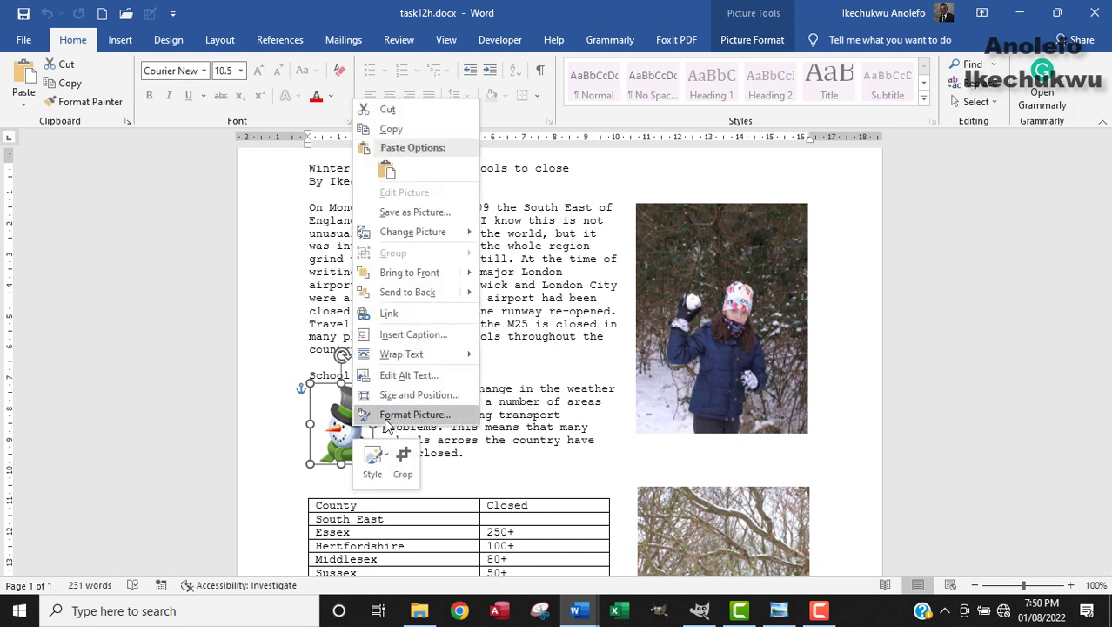
left_click(415, 414)
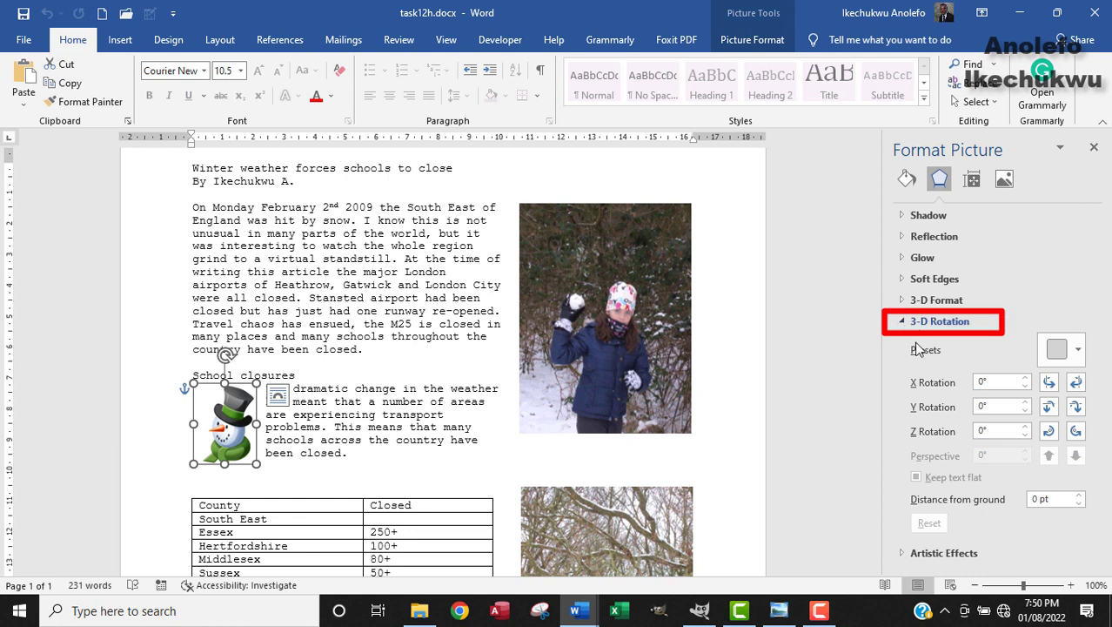
left_click(995, 381)
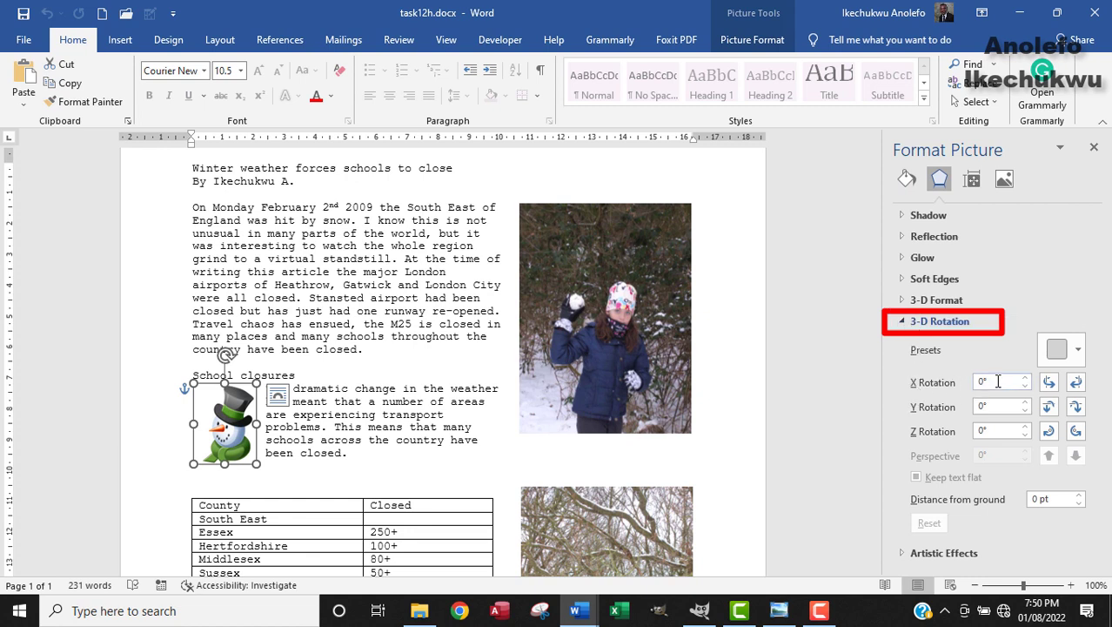
left_click(995, 383)
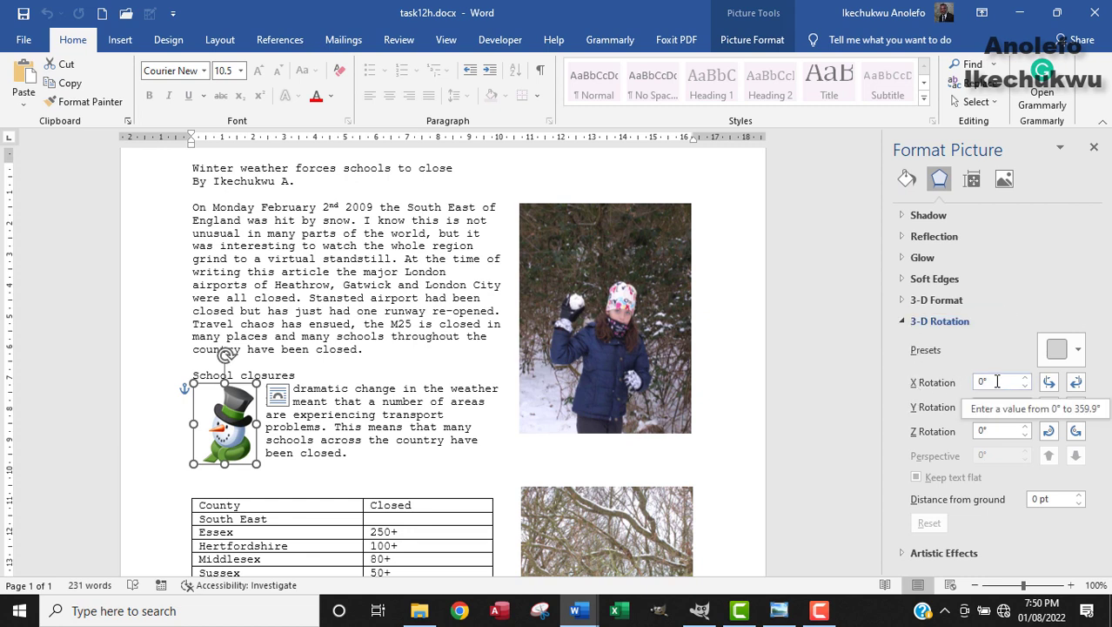
left_click(996, 381)
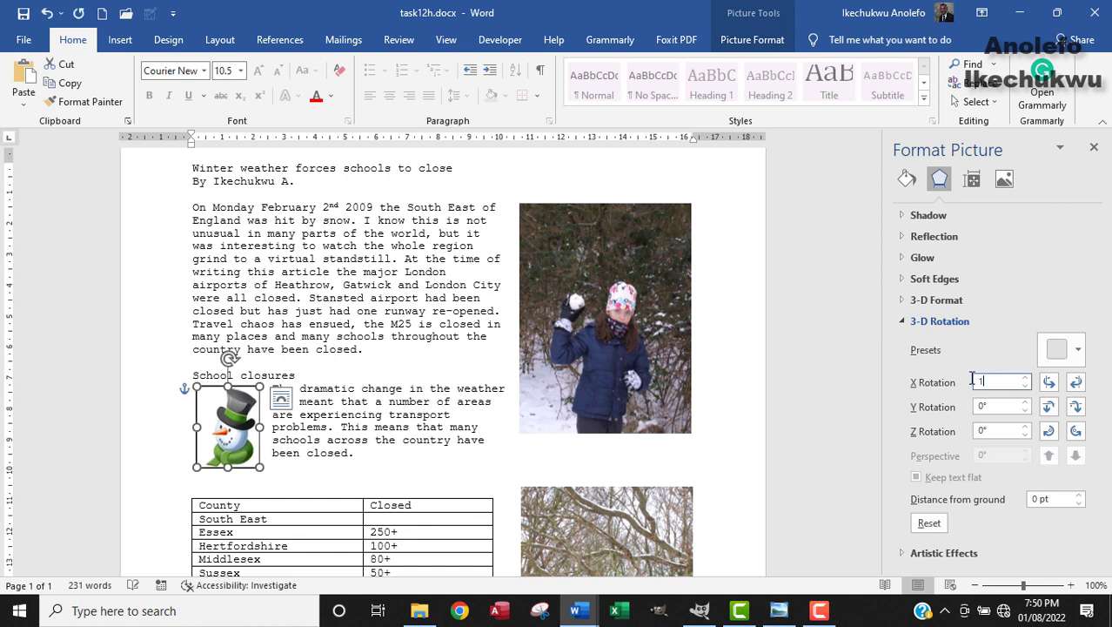
type("180")
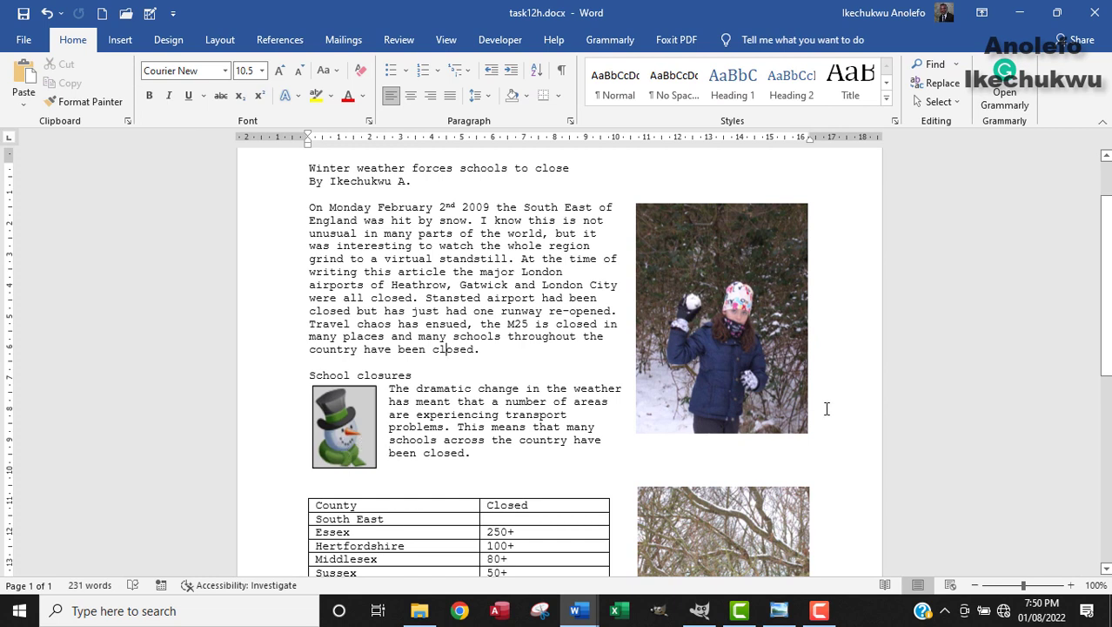
mouse_move(811, 407)
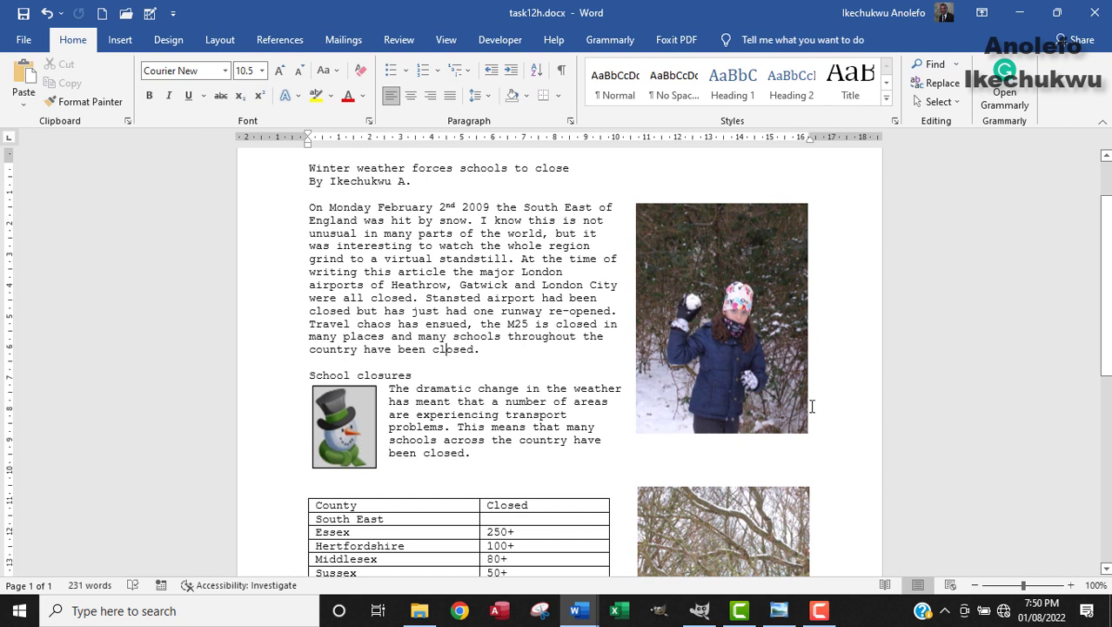
- Flip the snowman horizontally with Rotate > Flip Horizontal so it faces right
left_click(345, 426)
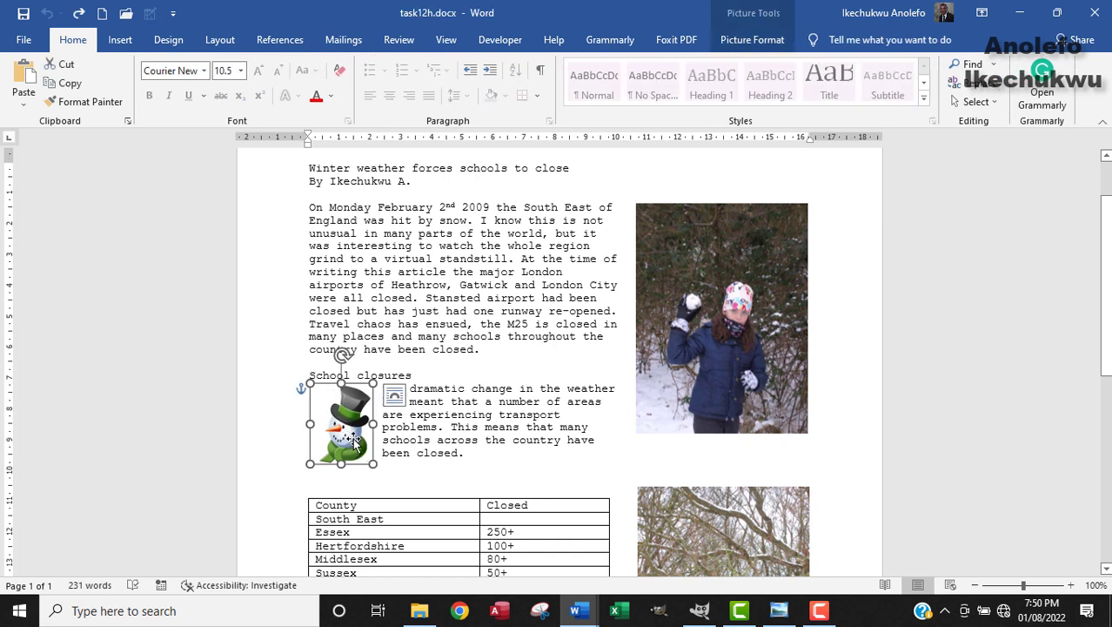
left_click(752, 38)
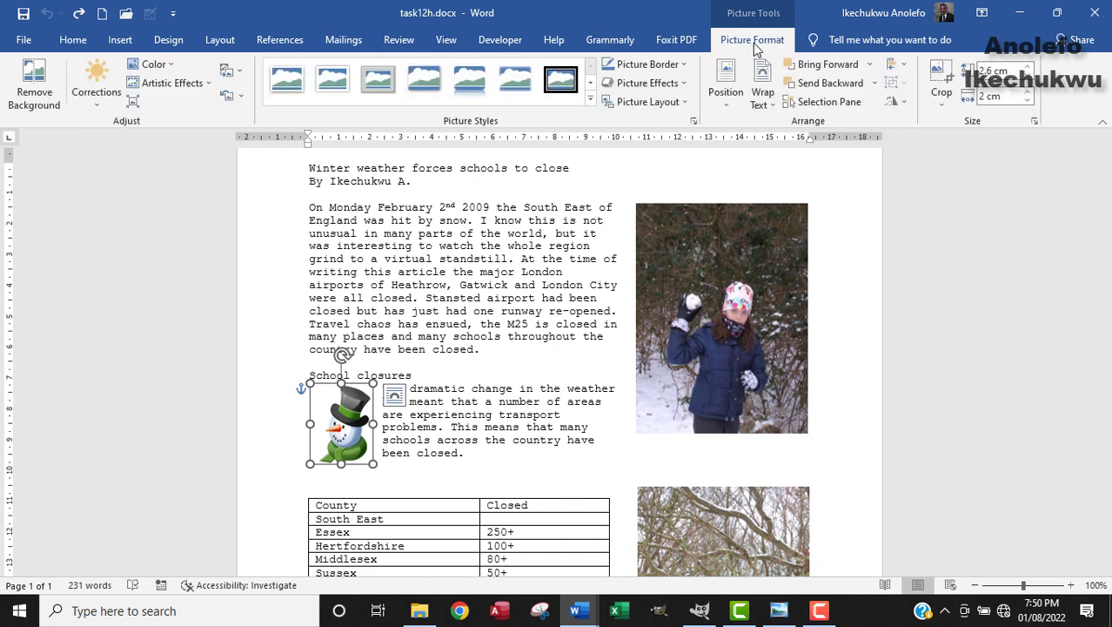
mouse_move(905, 120)
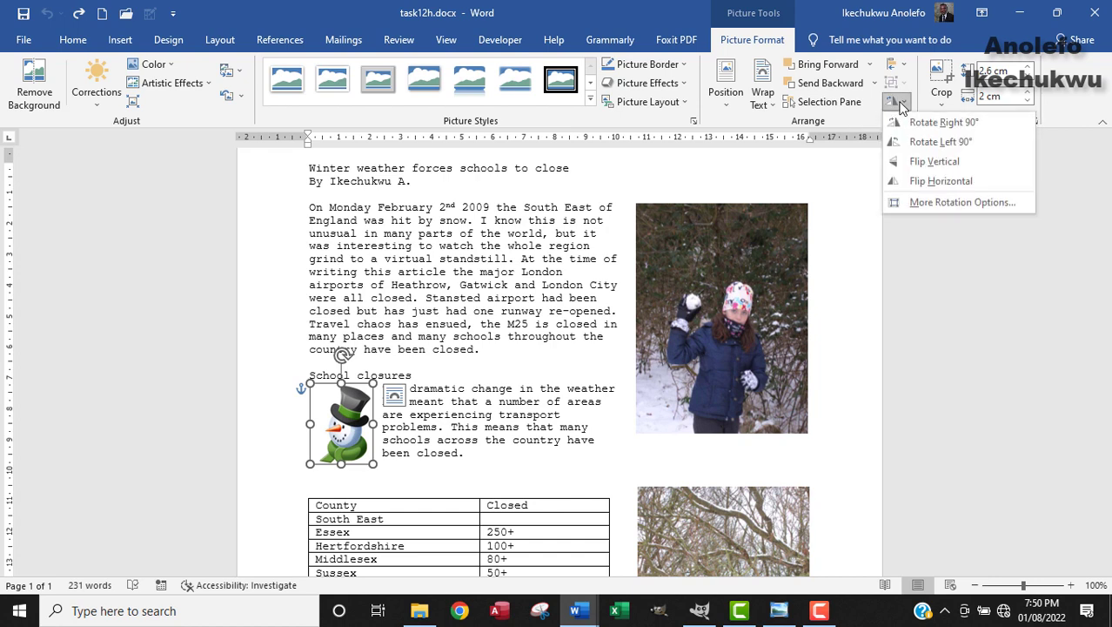
mouse_move(901, 108)
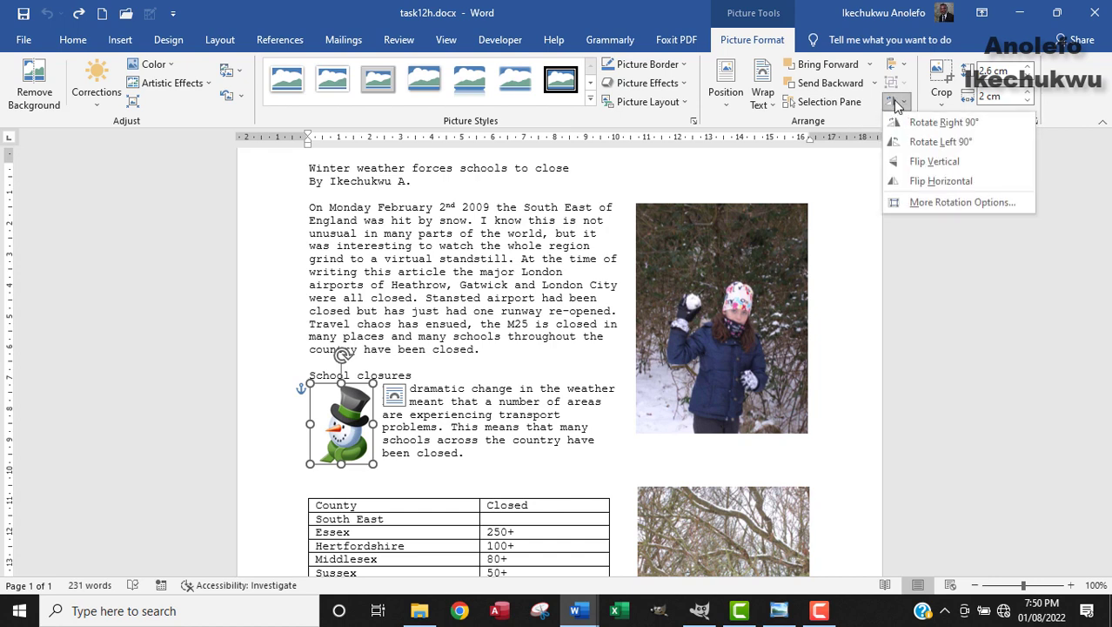
left_click(940, 179)
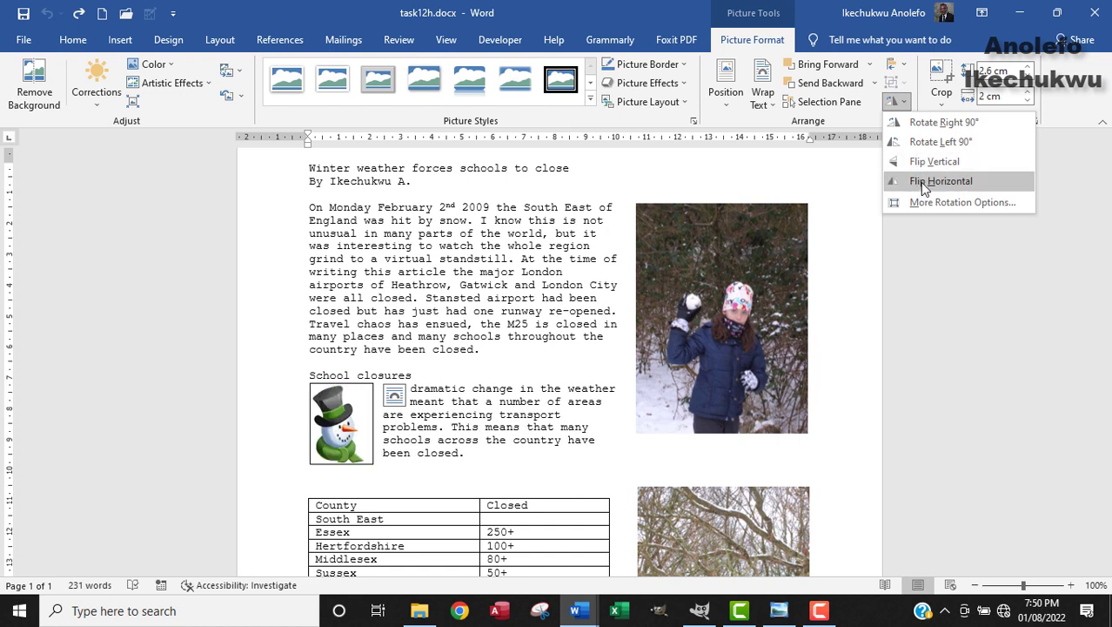
mouse_move(946, 185)
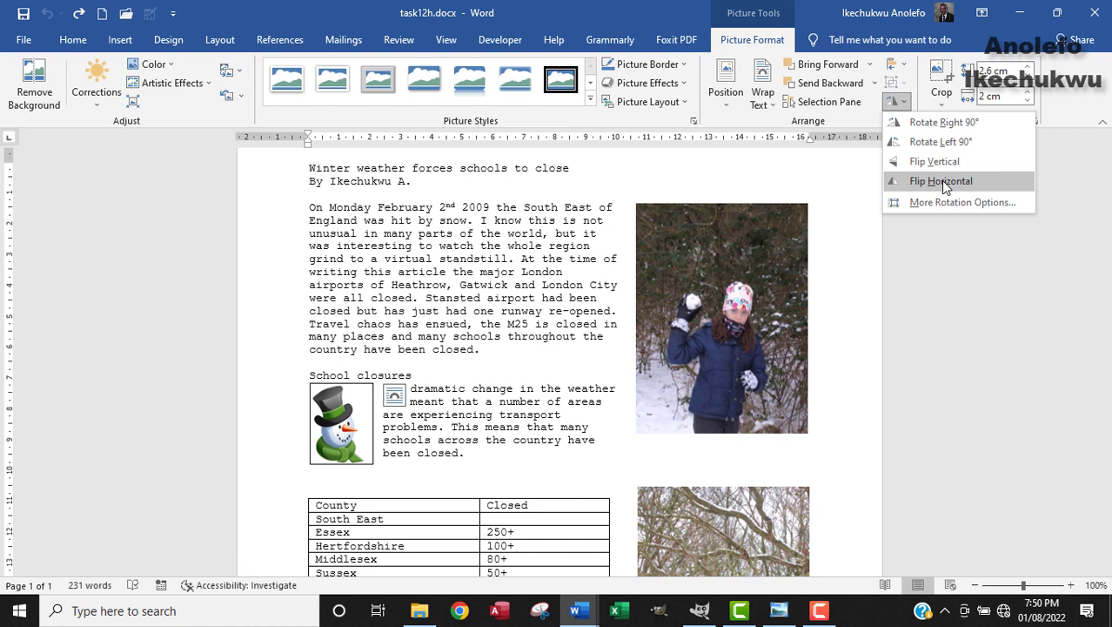
left_click(940, 181)
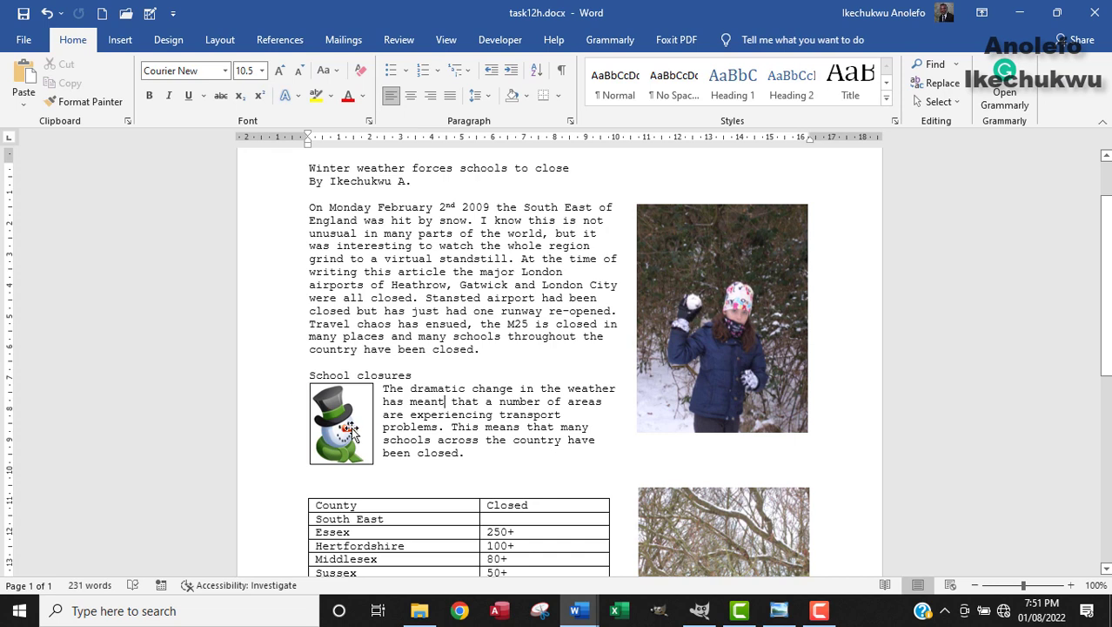
- Reselect the snowman and show its picture size settings (2.6 × 2 cm)
left_click(341, 424)
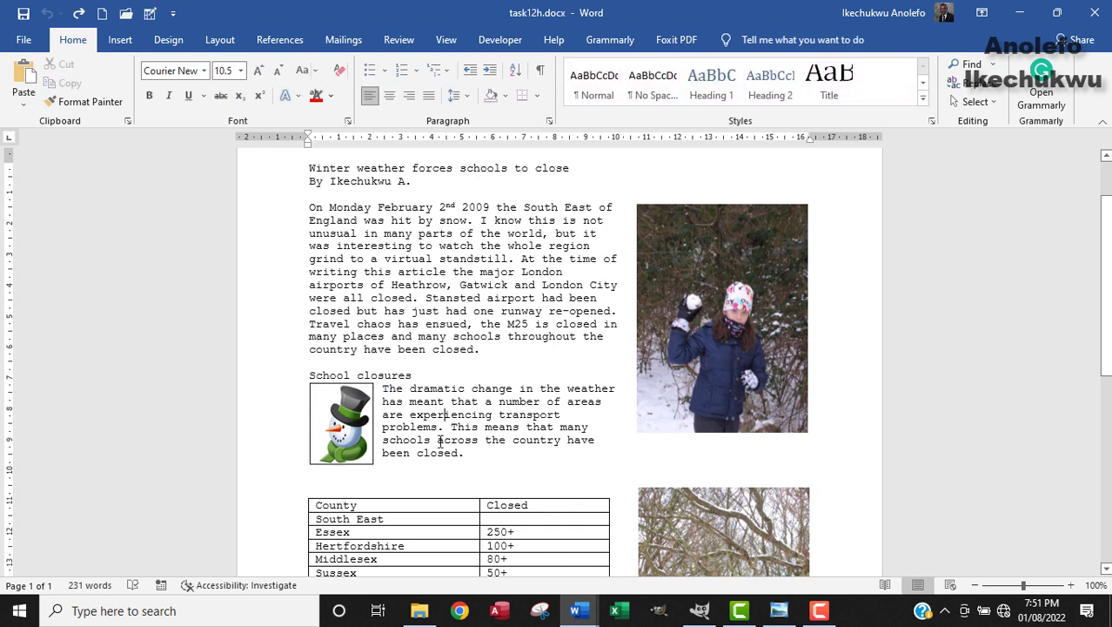
left_click(340, 425)
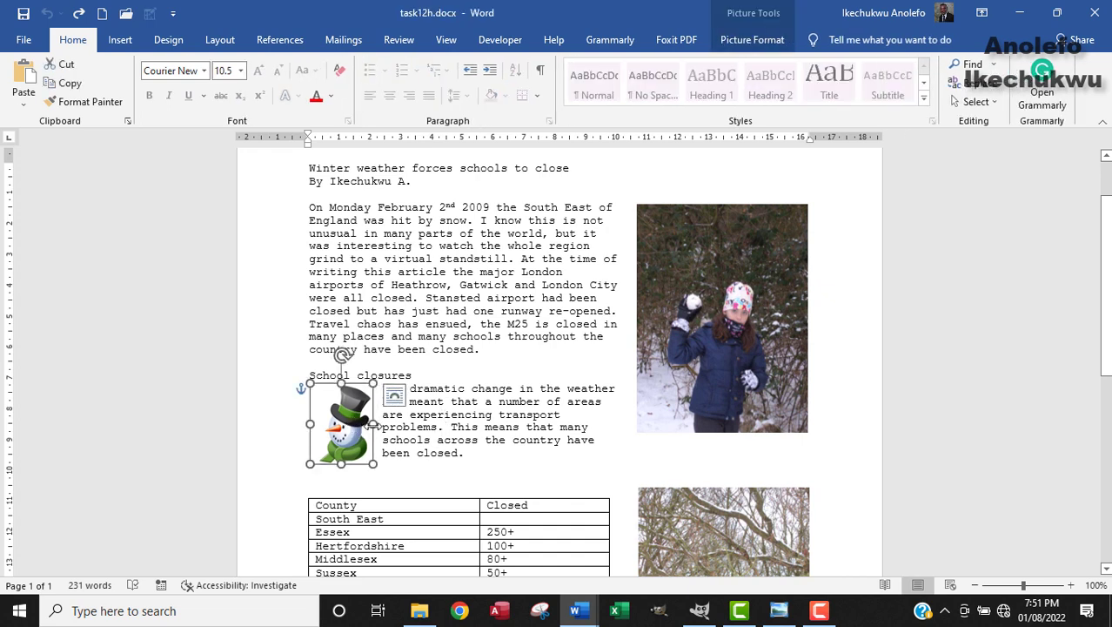
mouse_move(362, 432)
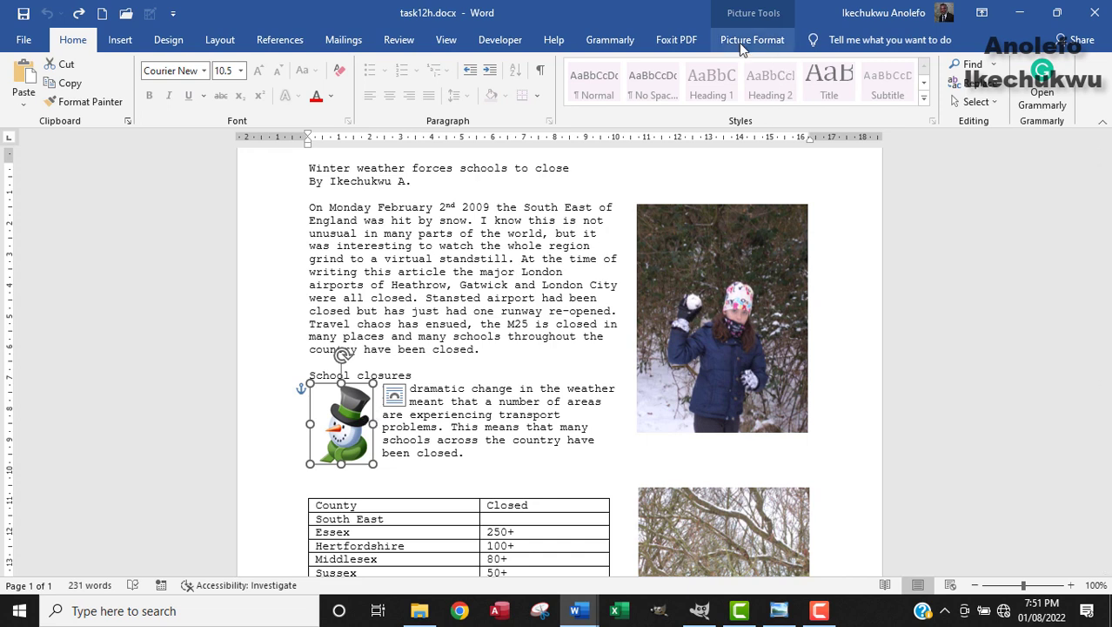
left_click(752, 38)
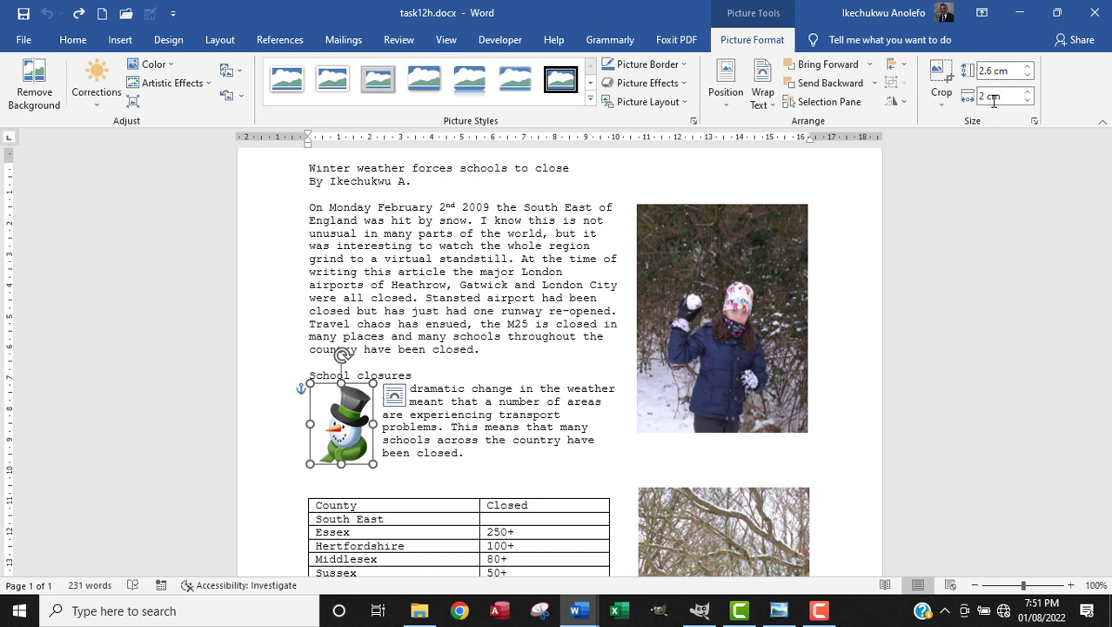
mouse_move(1000, 70)
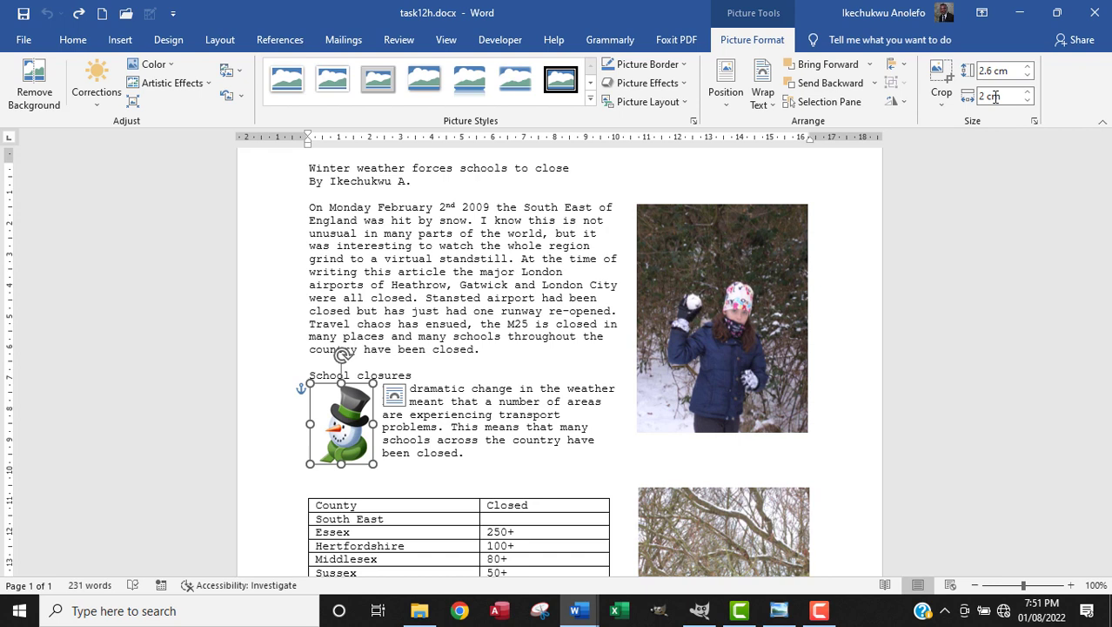
mouse_move(999, 95)
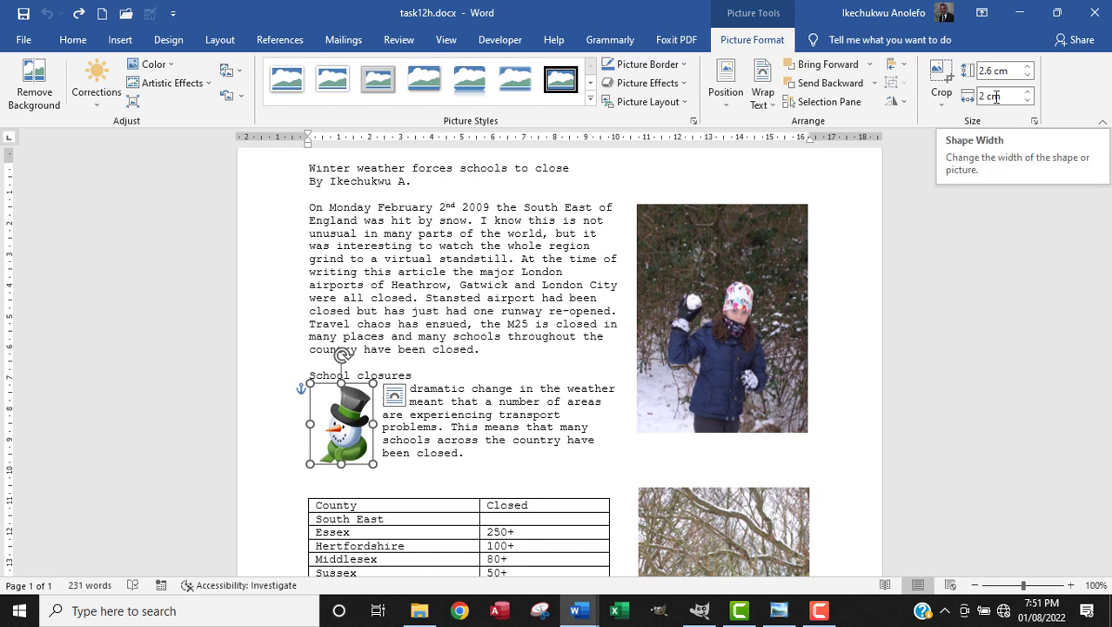
mouse_move(362, 435)
type("2.2")
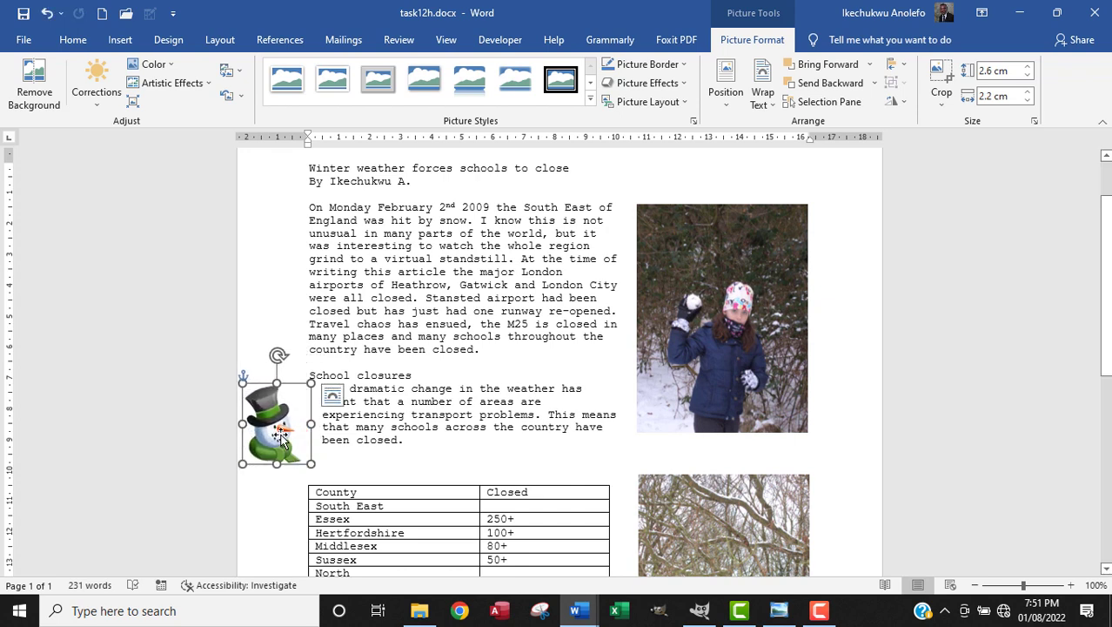
- Move the snowman back beside the paragraph and set its height to 2 cm
left_click_drag(277, 427, 316, 426)
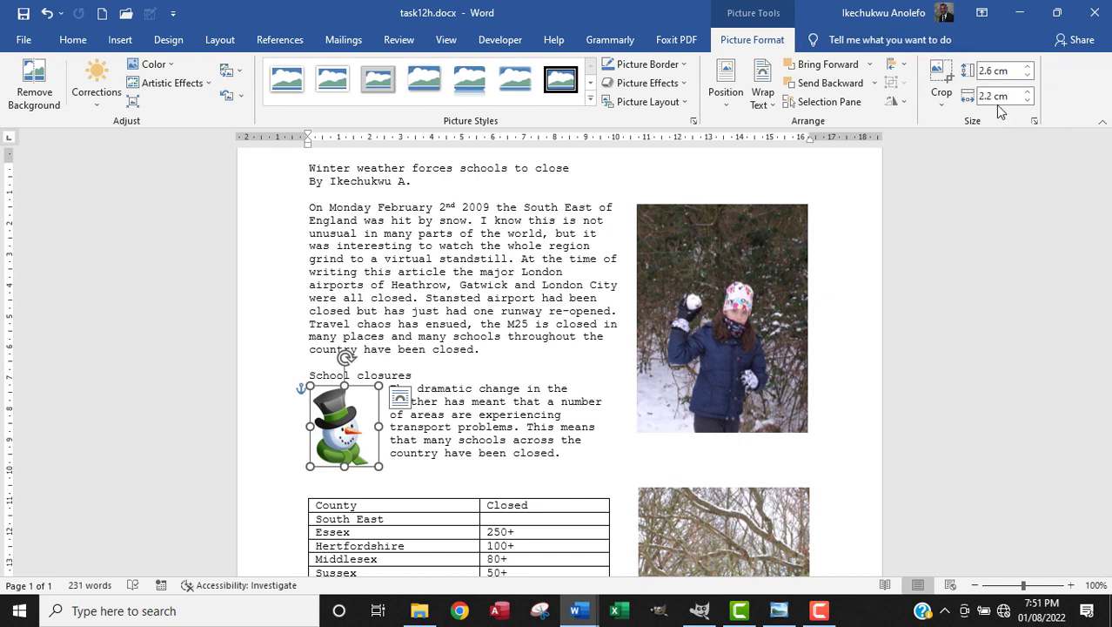
mouse_move(999, 95)
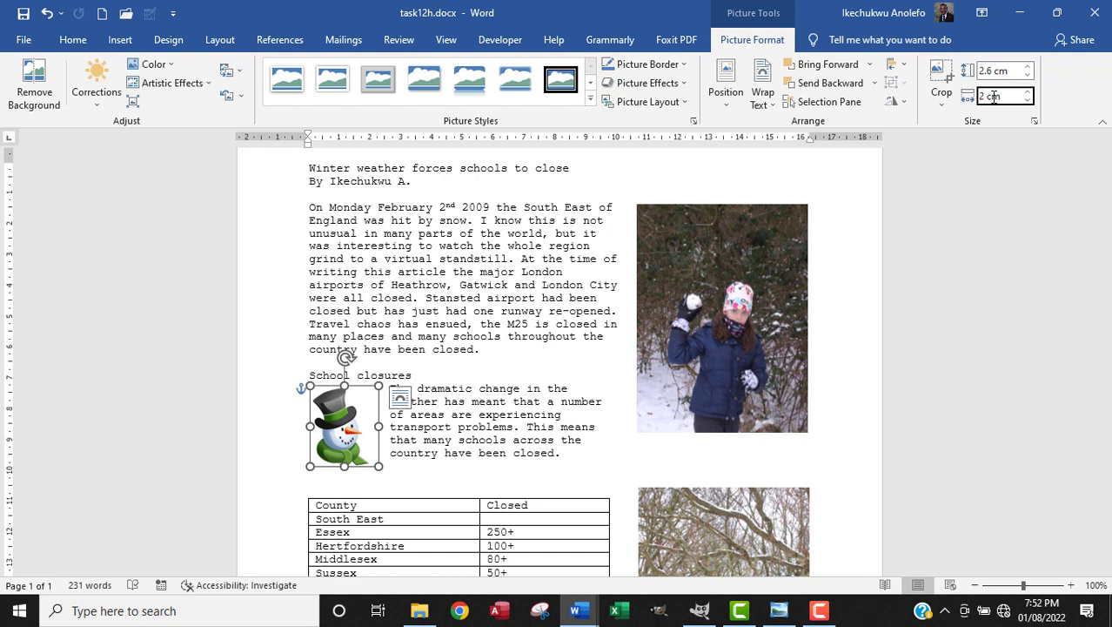
type("2 cm")
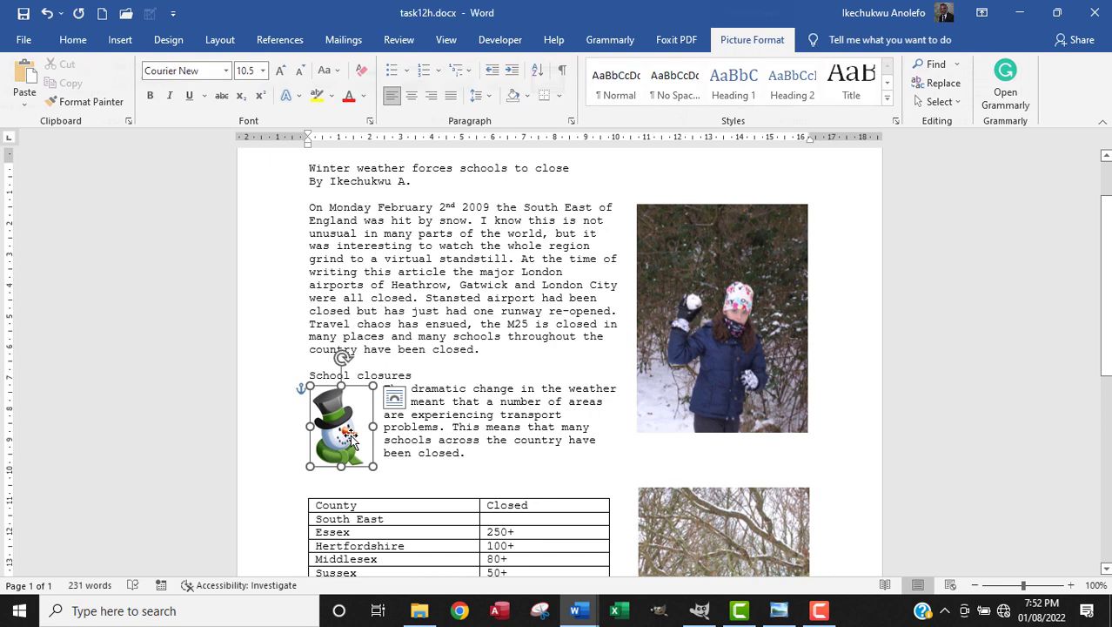
left_click(340, 426)
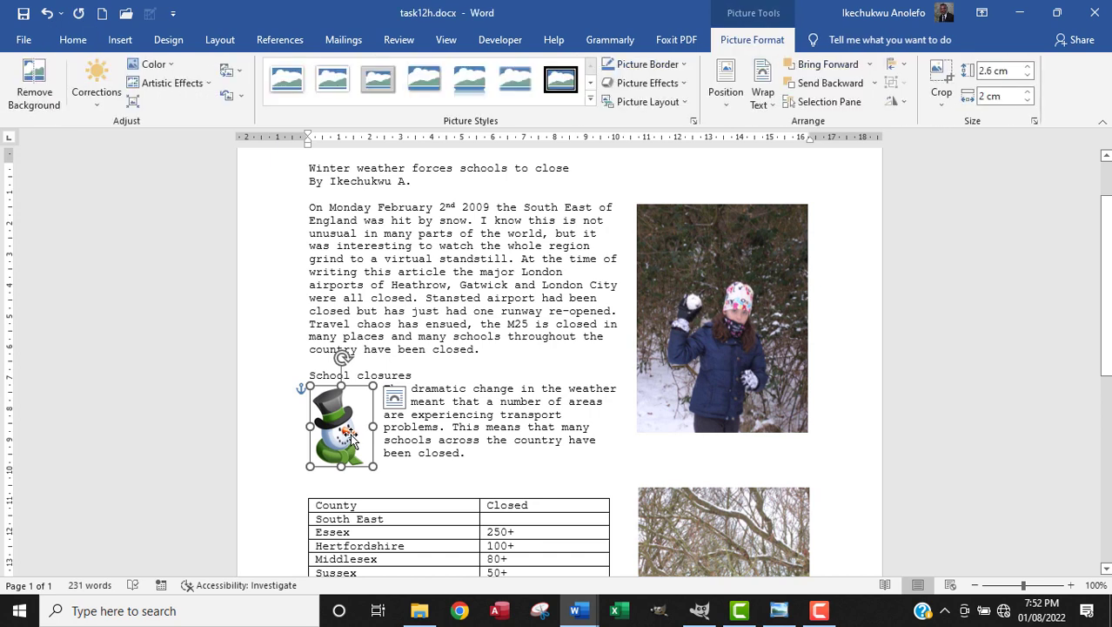